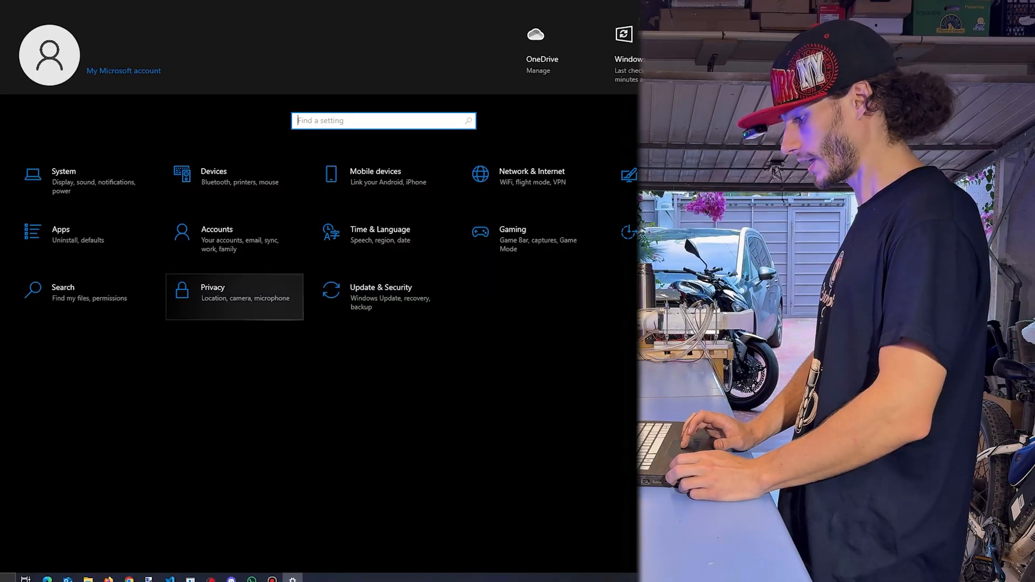
pyautogui.moveTo(383, 296)
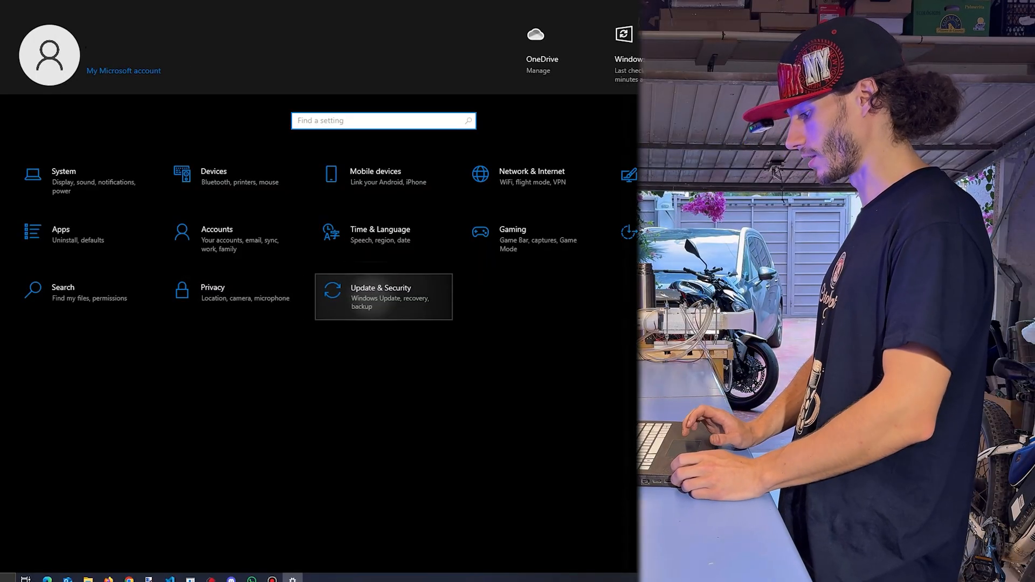
# - Go to Update & Security from the Windows Settings home page
pyautogui.click(383, 296)
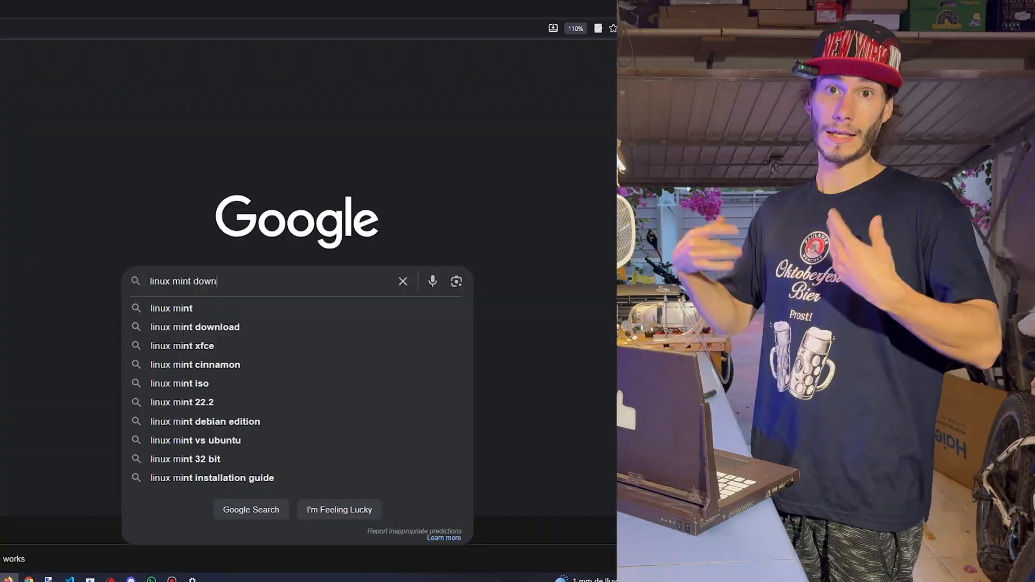
# - Search Google for the Linux Mint download and get the Cinnamon Edition
pyautogui.click(194, 327)
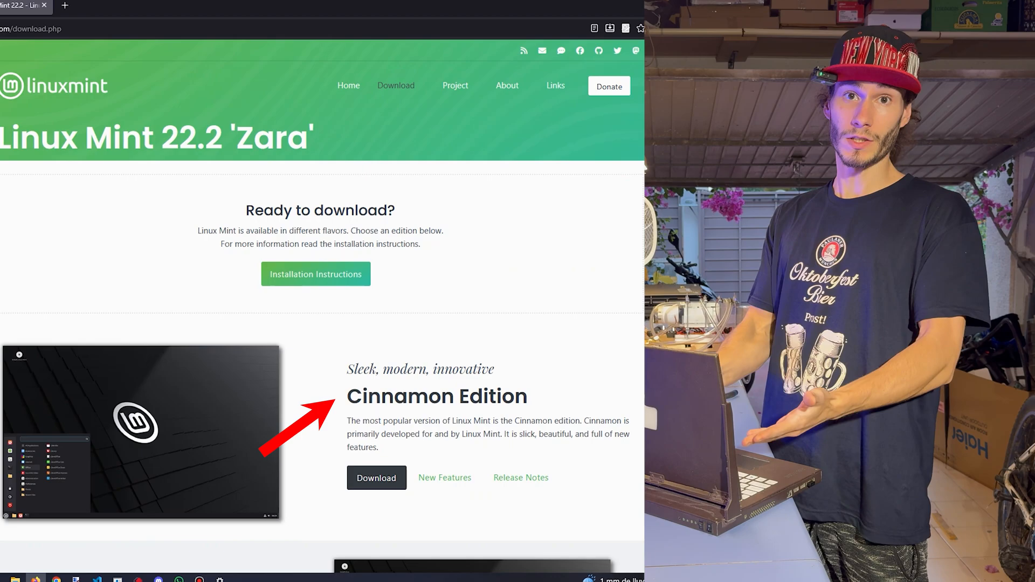
pyautogui.click(376, 477)
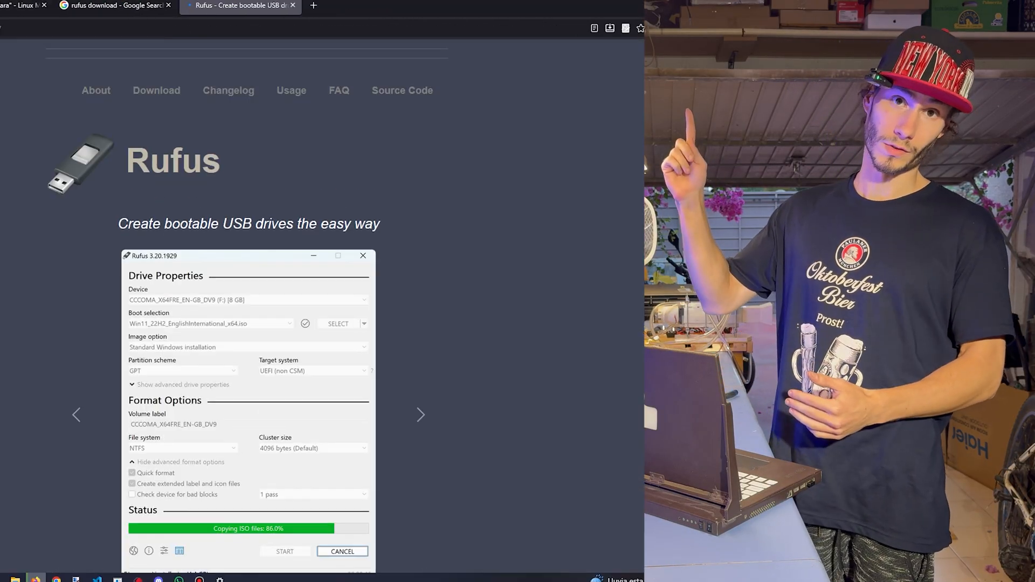
pyautogui.scroll(-3)
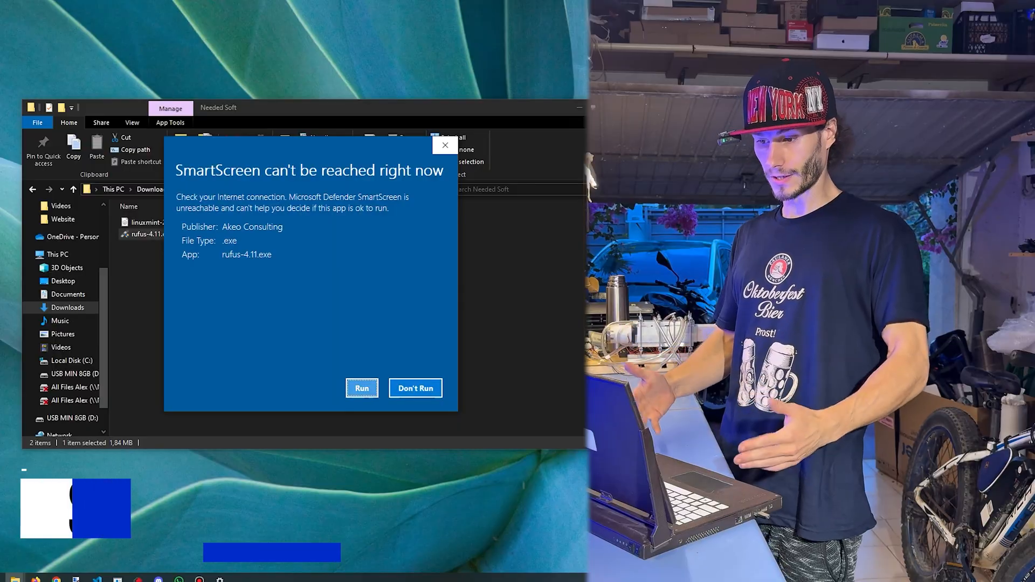
# - Run Rufus past the SmartScreen warning and choose the USB drive as Device
pyautogui.click(361, 388)
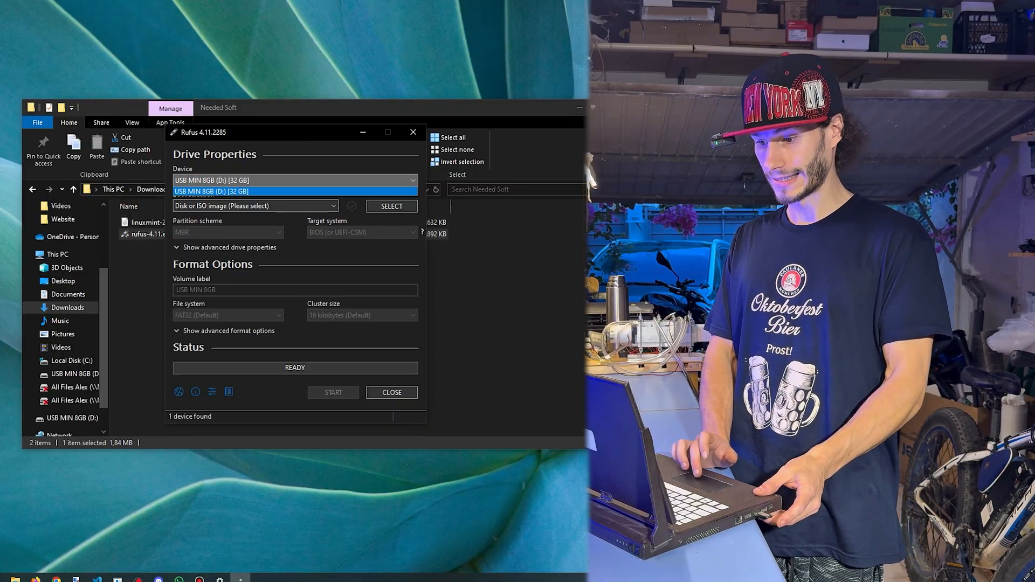
pyautogui.click(391, 206)
pyautogui.write('d')
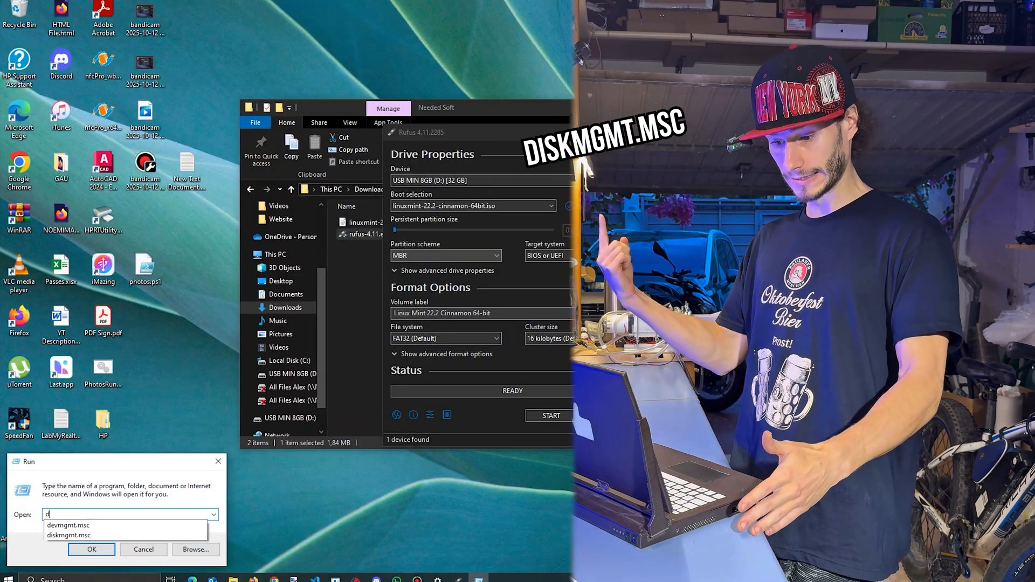
# - Check Disk 0's partition style is GPT in its Properties, then close them
pyautogui.click(90, 548)
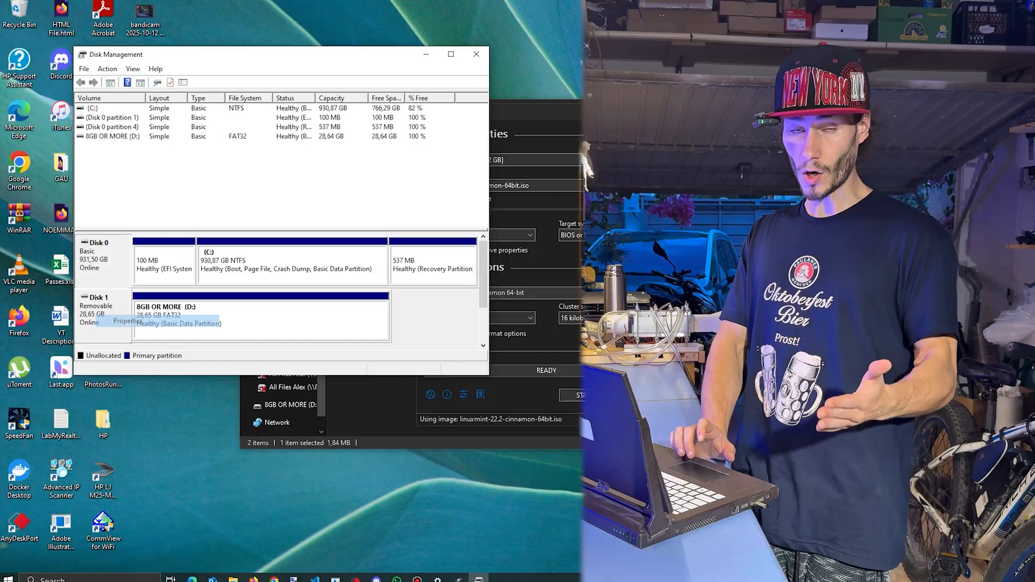
pyautogui.click(122, 321)
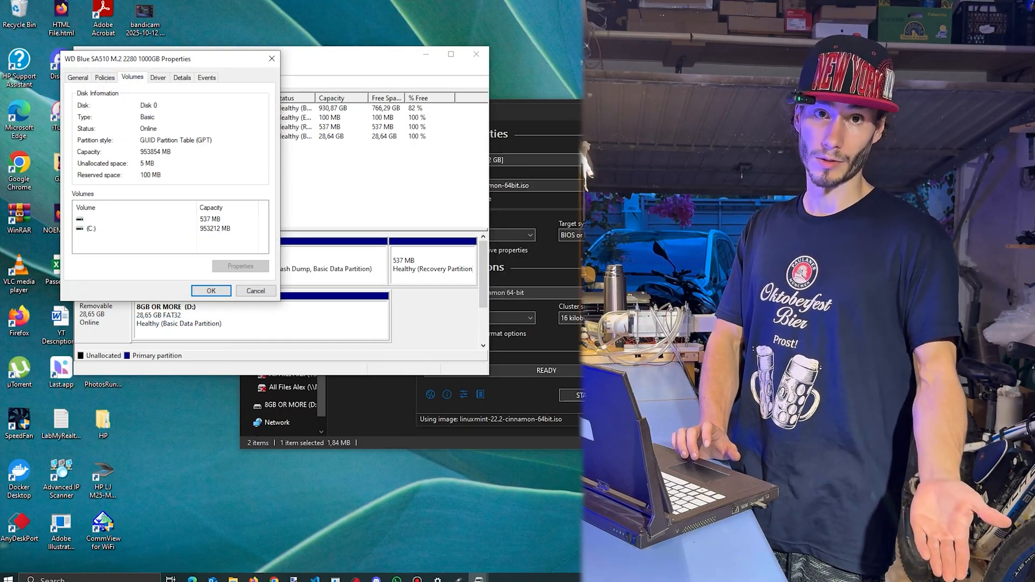
pyautogui.click(211, 290)
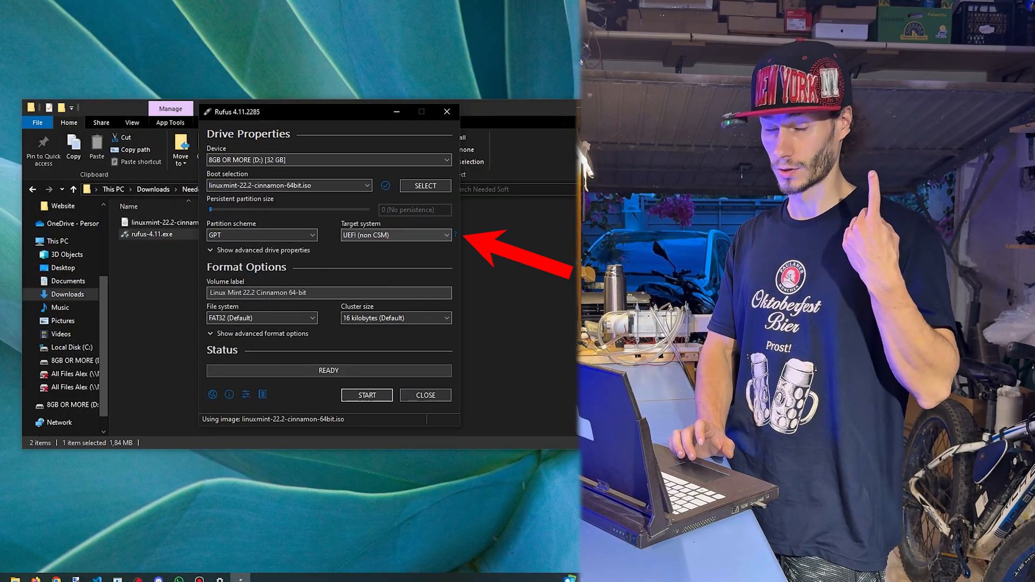
# - Label the drive 'I Like My Subscribers!!!' and start writing in ISO Image mode
pyautogui.write('I Like M')
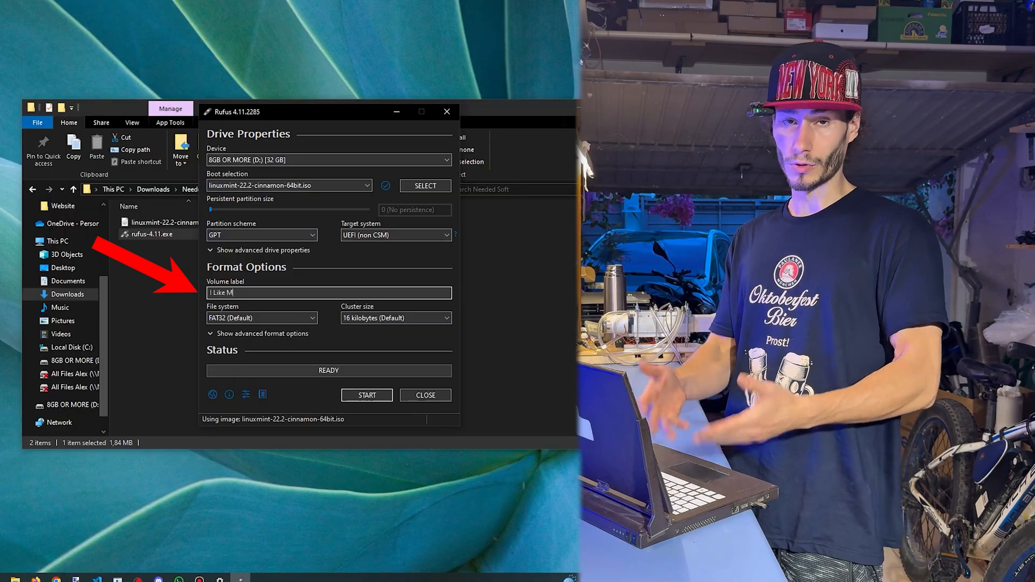
pyautogui.write('y Subscribers!!!')
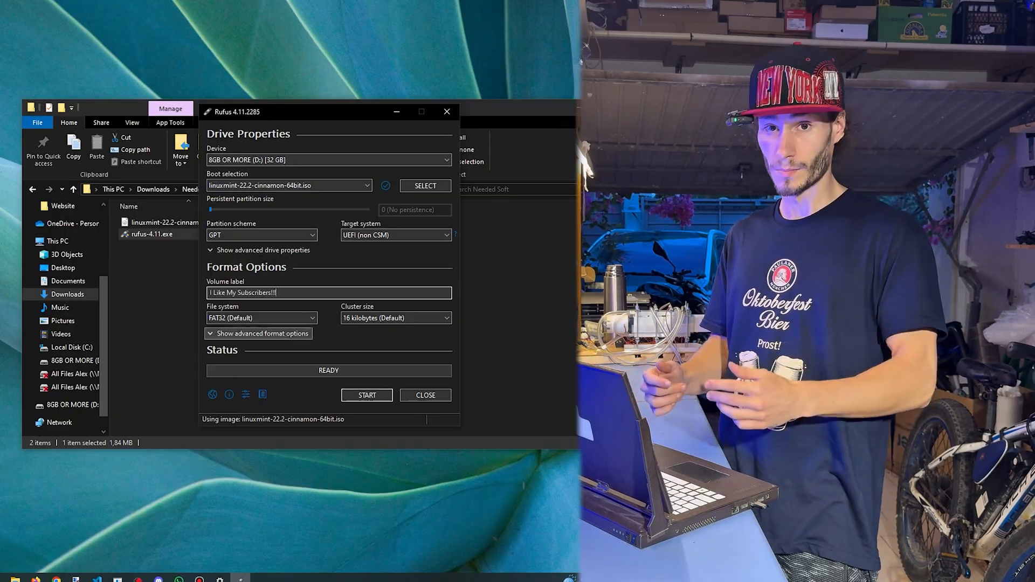
pyautogui.click(367, 395)
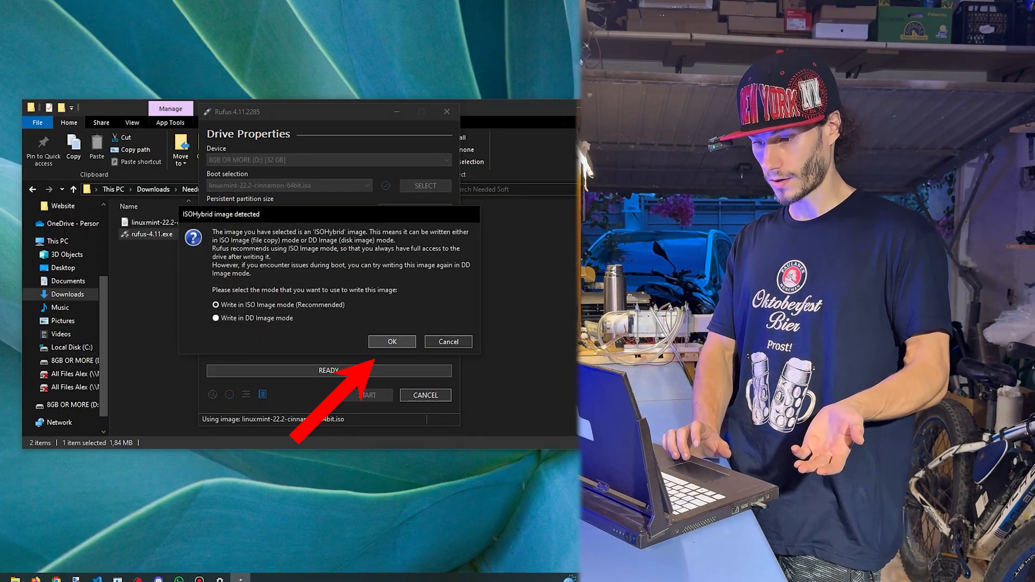
pyautogui.click(390, 342)
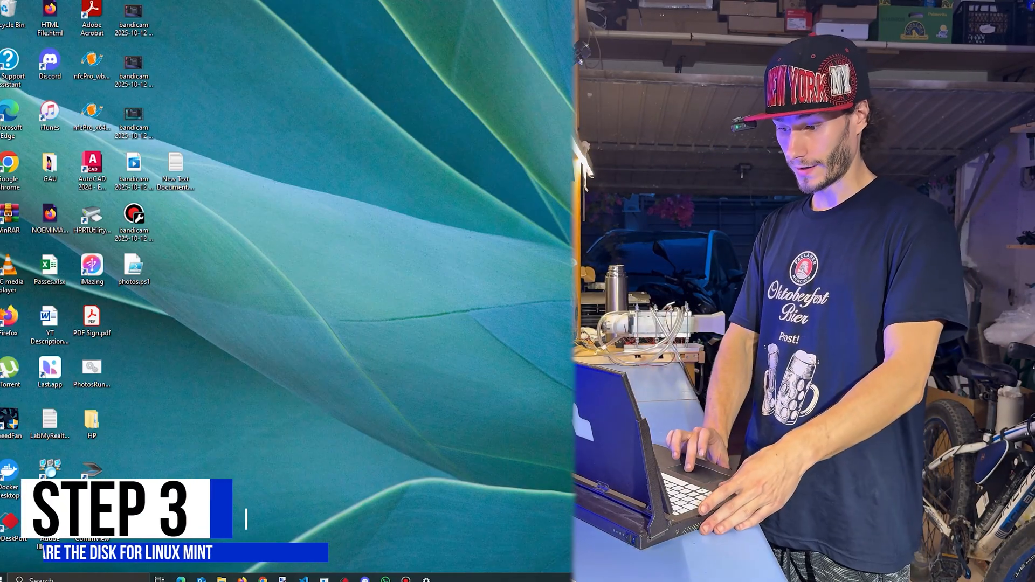
# - Launch Disk Management via Win+R with diskmgmt.msc and bring it to the front
pyautogui.press('Win+r')
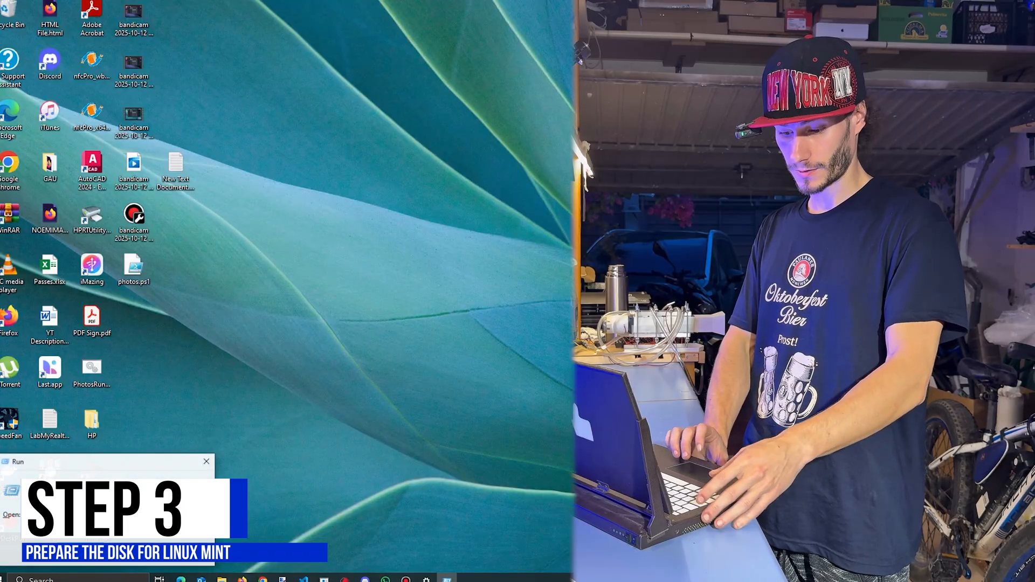
pyautogui.write('diskmgmt.msc')
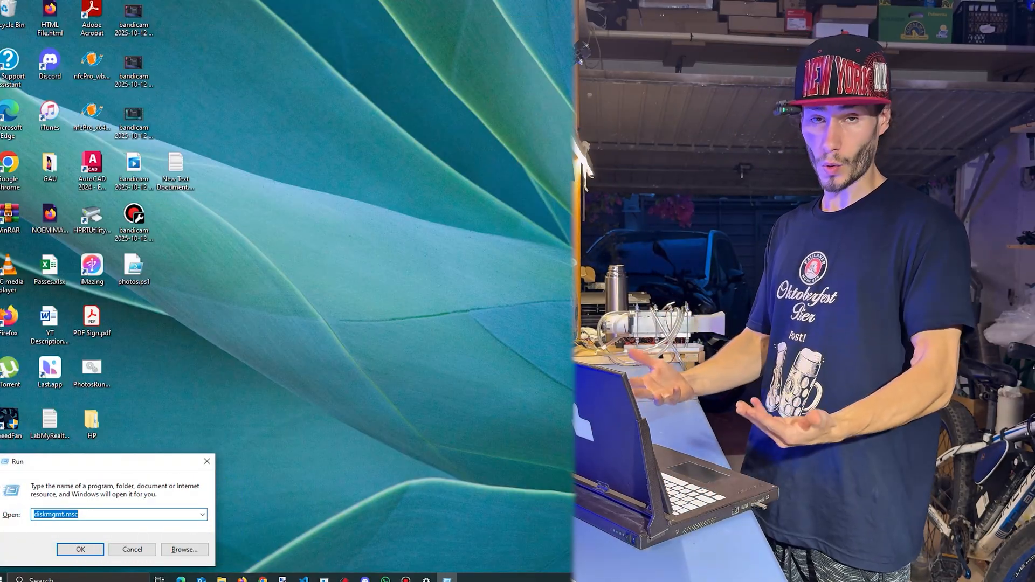
pyautogui.click(80, 549)
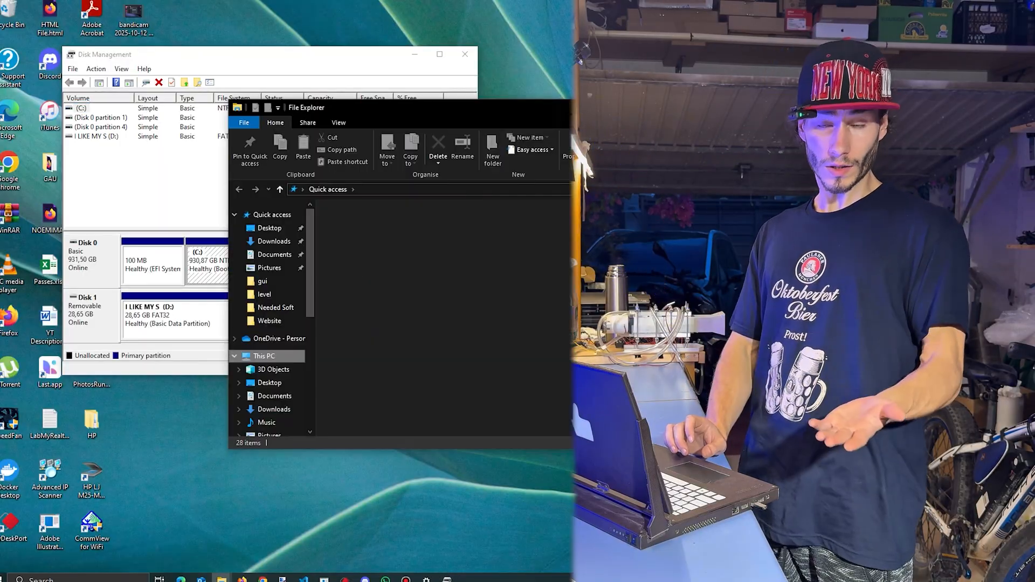
pyautogui.click(265, 356)
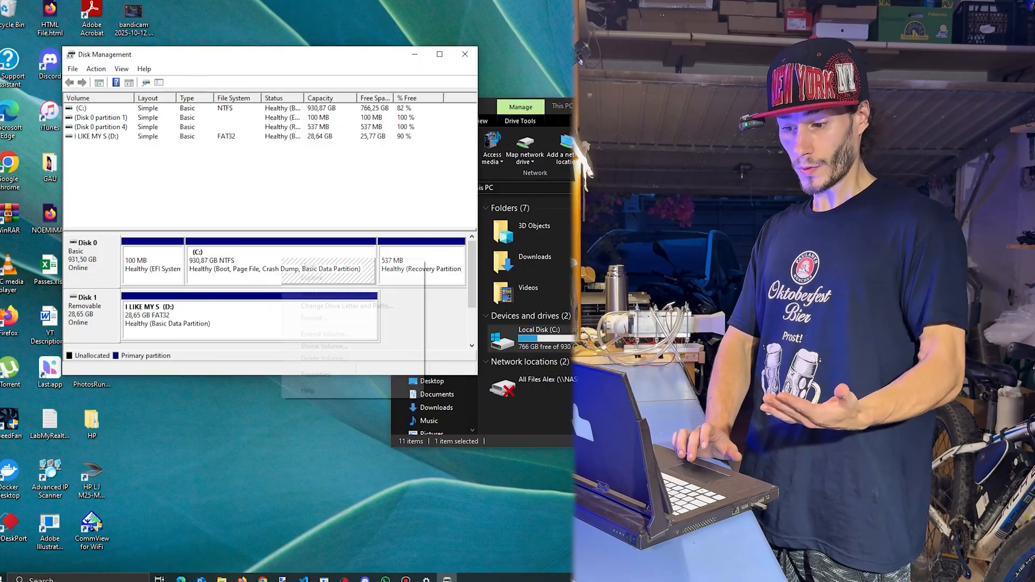
# - Shrink the C: volume by the maximum amount, leaving about 465 GB unallocated
pyautogui.rightClick(277, 261)
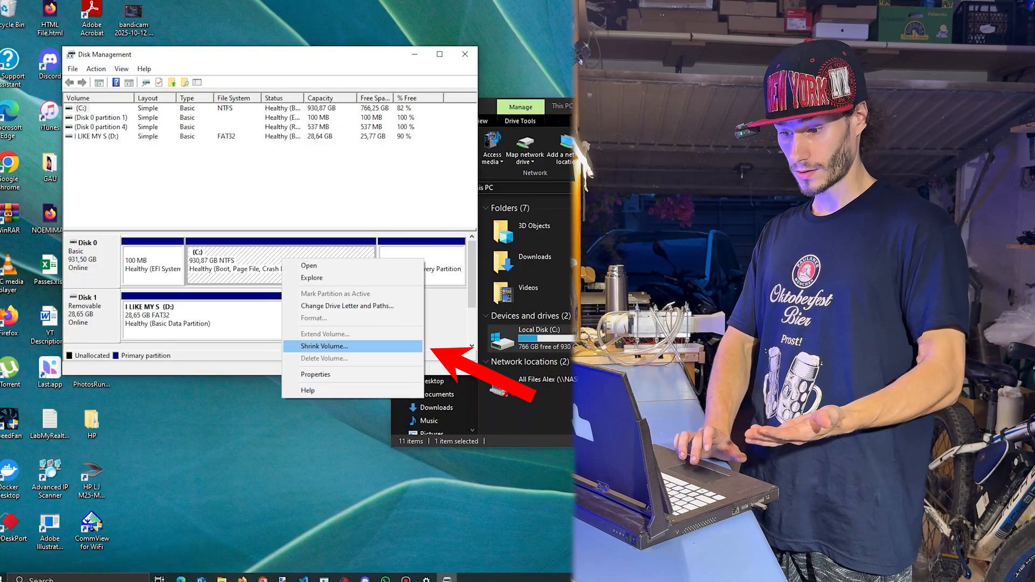
pyautogui.click(325, 346)
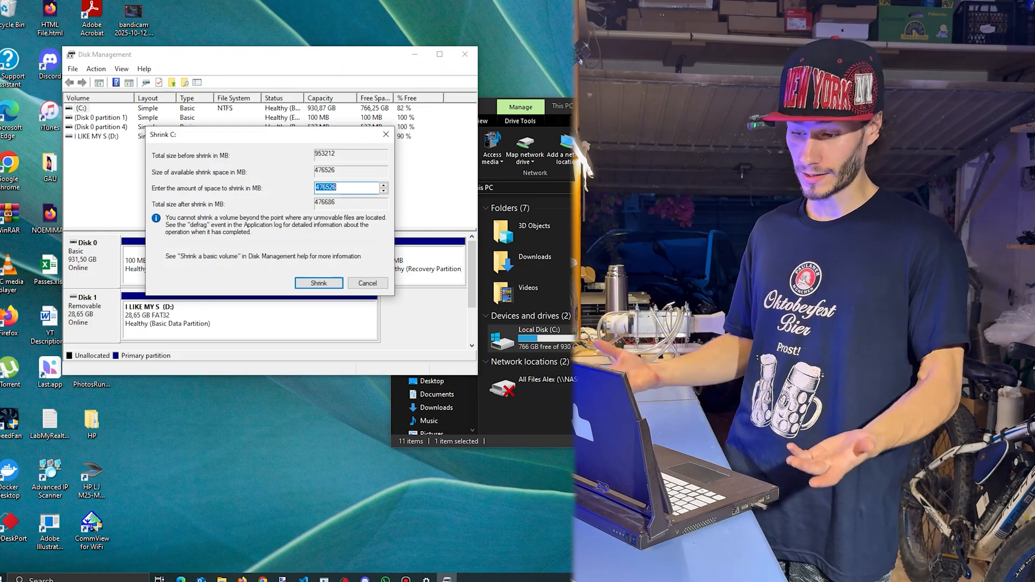
pyautogui.click(318, 284)
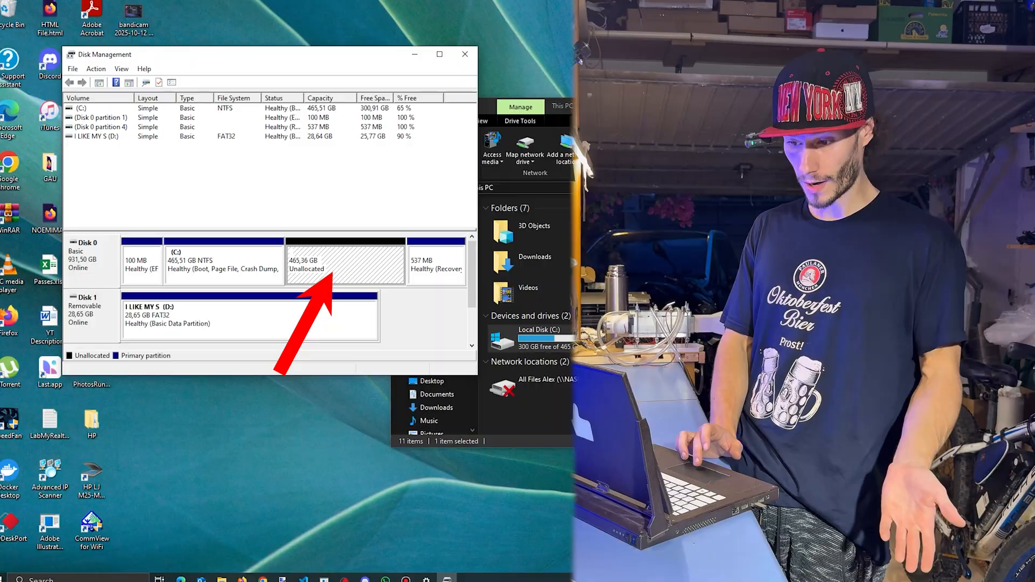
# - Create a full-size New Simple Volume named 'Linux Mint' in the unallocated space
pyautogui.rightClick(343, 261)
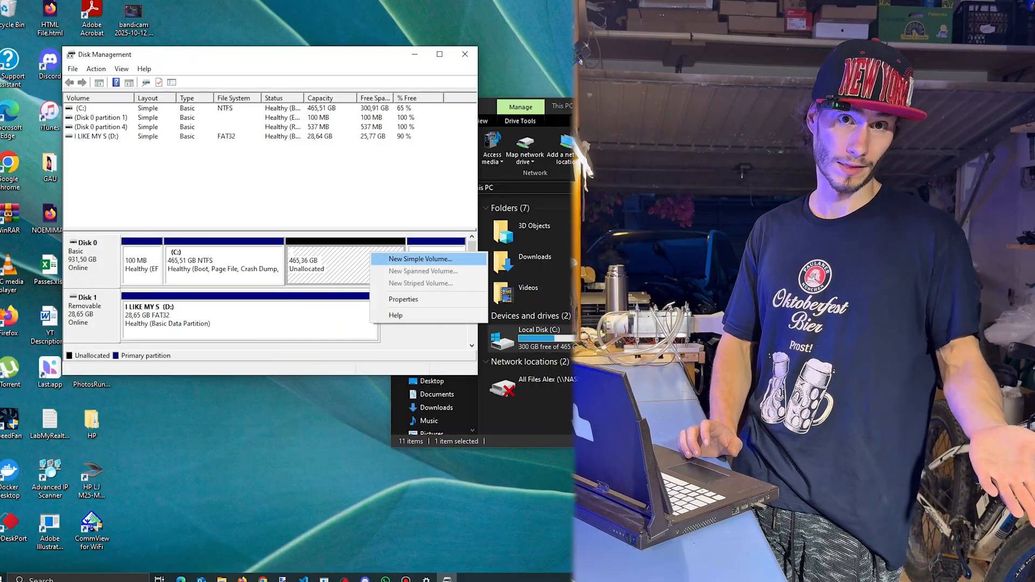
pyautogui.click(419, 259)
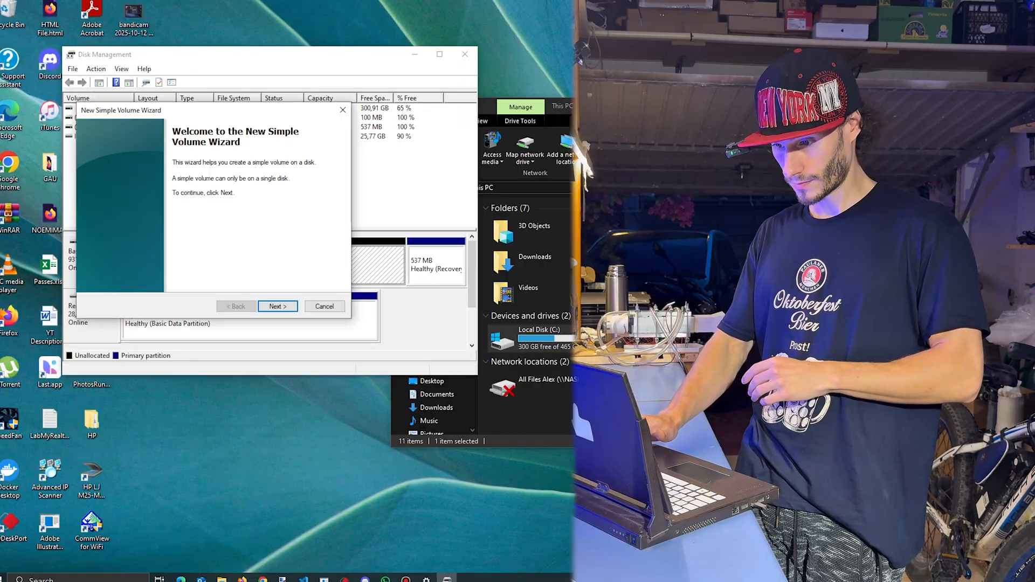
pyautogui.click(277, 305)
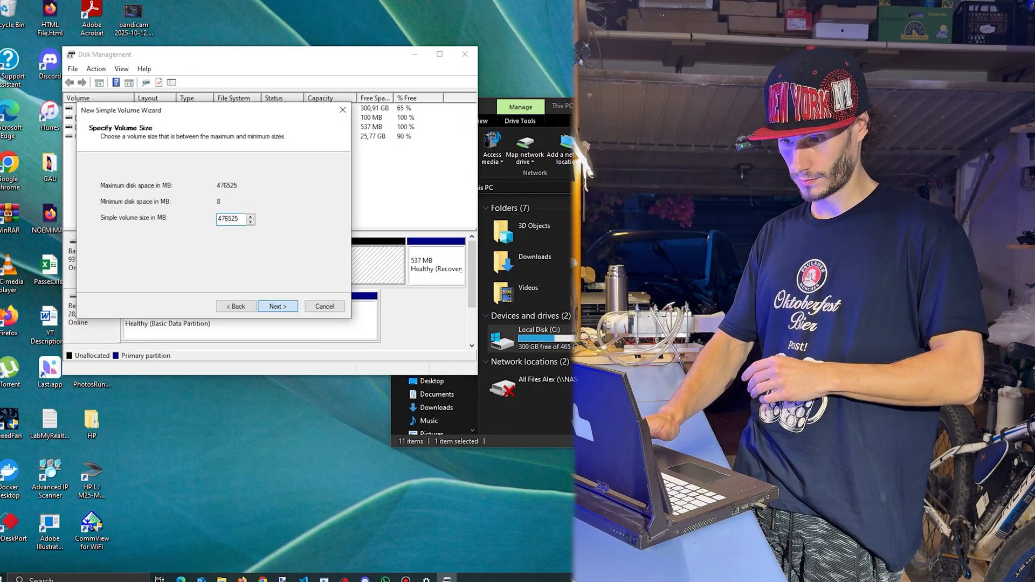
pyautogui.click(277, 306)
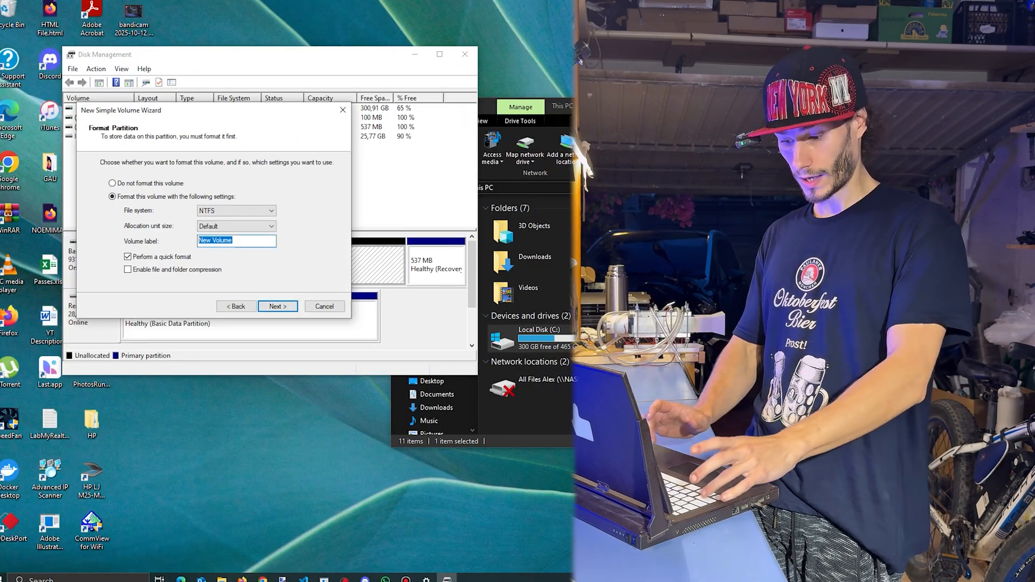
pyautogui.write('Linux Mint')
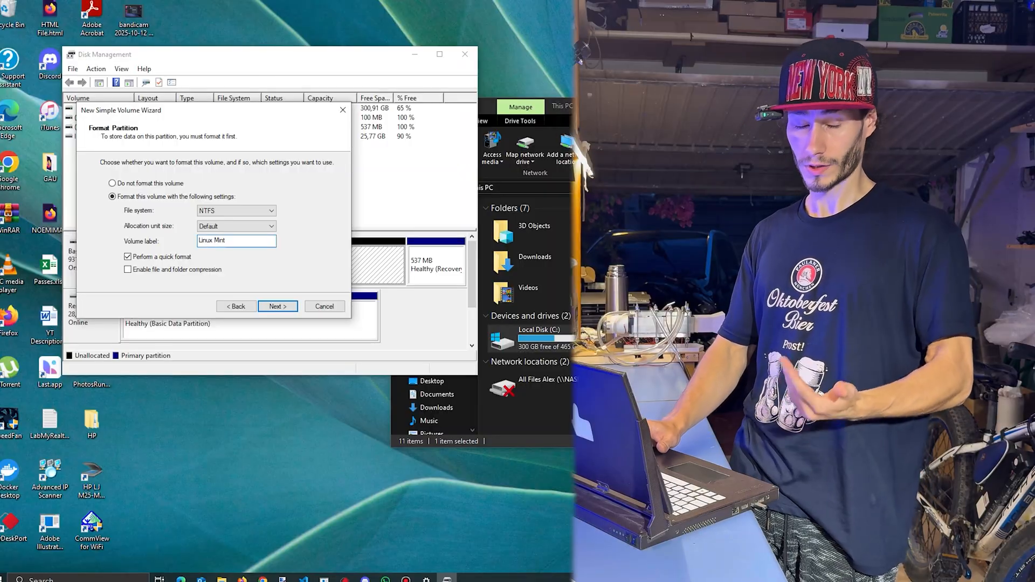
pyautogui.click(277, 306)
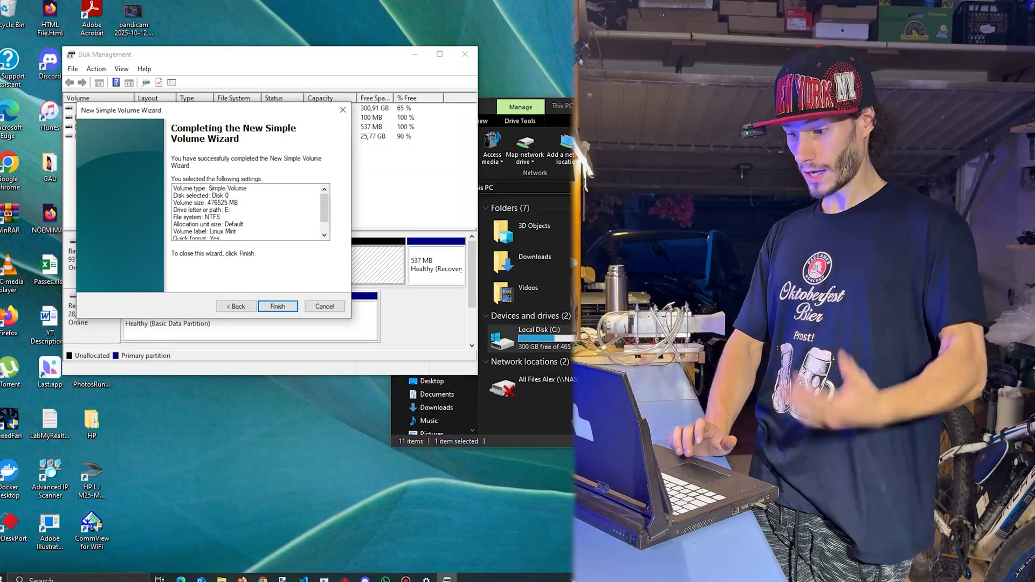
# - Check drives C:, Linux Mint (E:) and D: in This PC in File Explorer
pyautogui.click(277, 306)
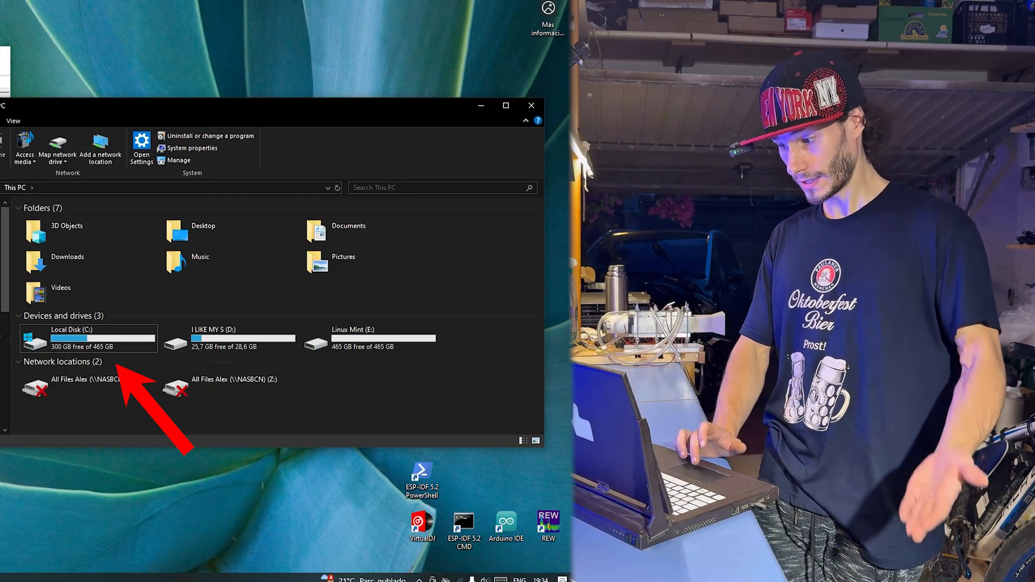
pyautogui.click(369, 338)
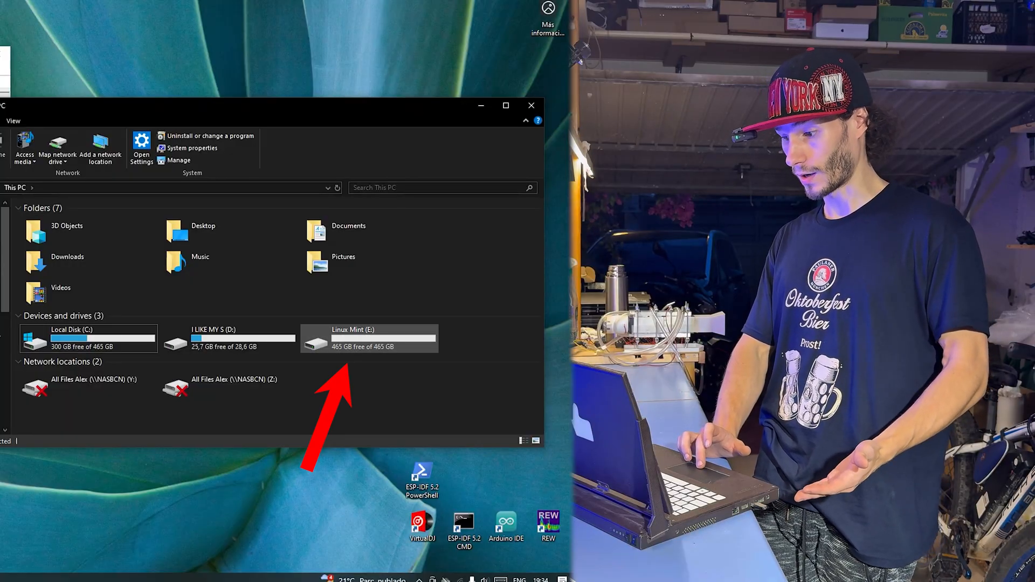
pyautogui.click(228, 337)
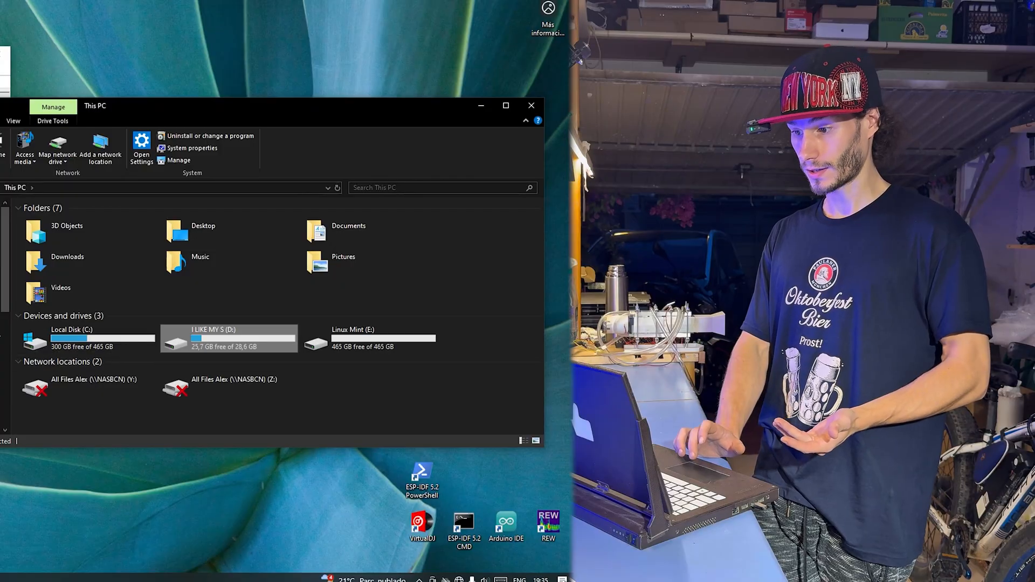
pyautogui.moveTo(228, 339)
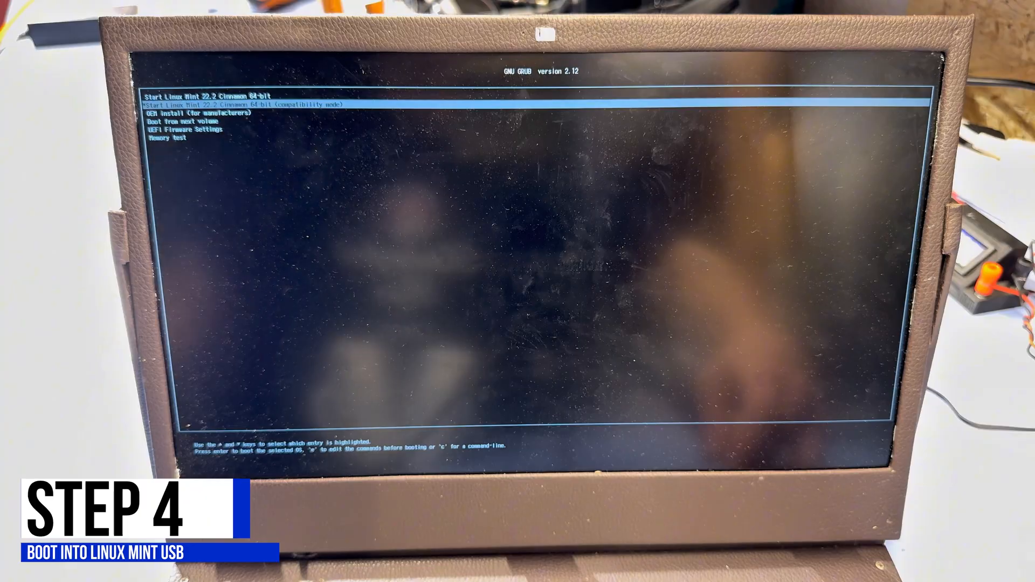
# - Boot the Start Linux Mint 22.2 Cinnamon entry from the GRUB menu
pyautogui.press('Return')
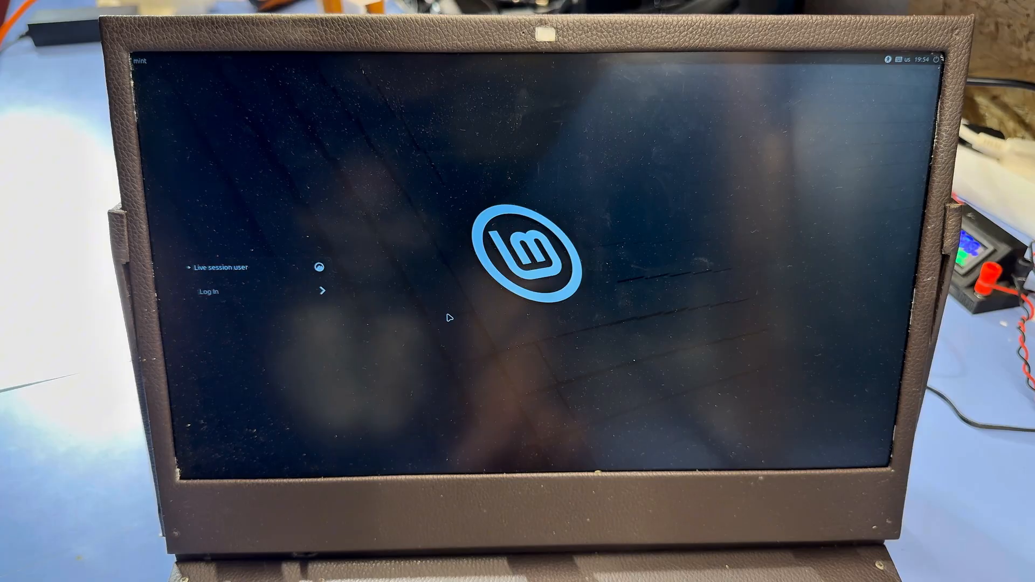
pyautogui.moveTo(386, 321)
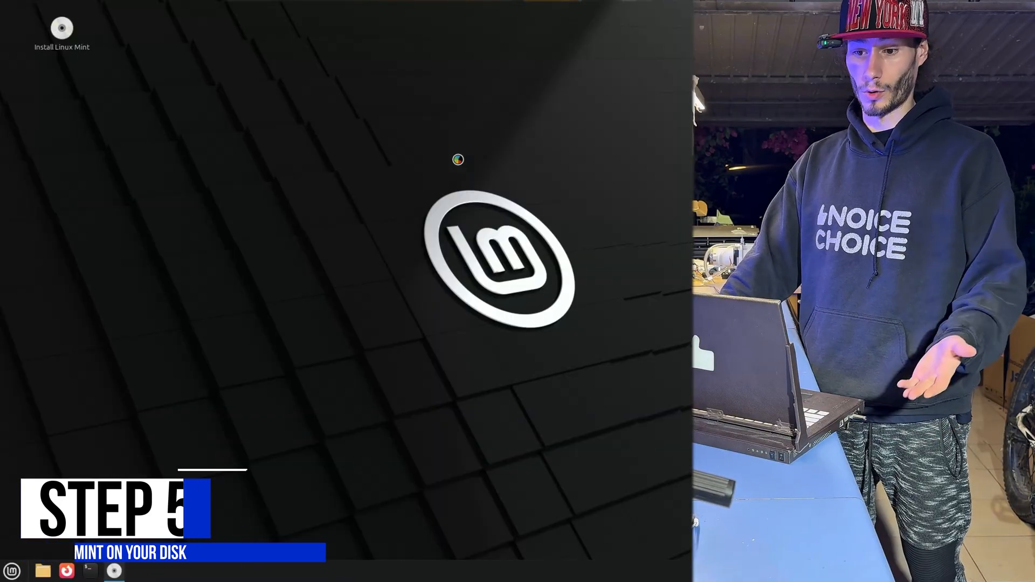
# - Launch Install Linux Mint, keeping English and the US keyboard and skipping Wi-Fi
pyautogui.doubleClick(61, 28)
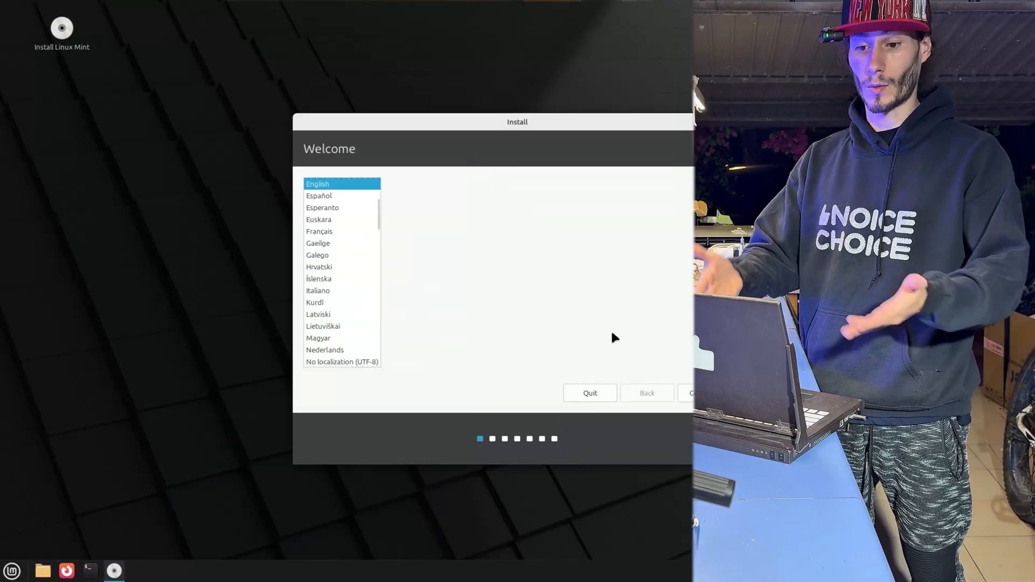
pyautogui.scroll(3)
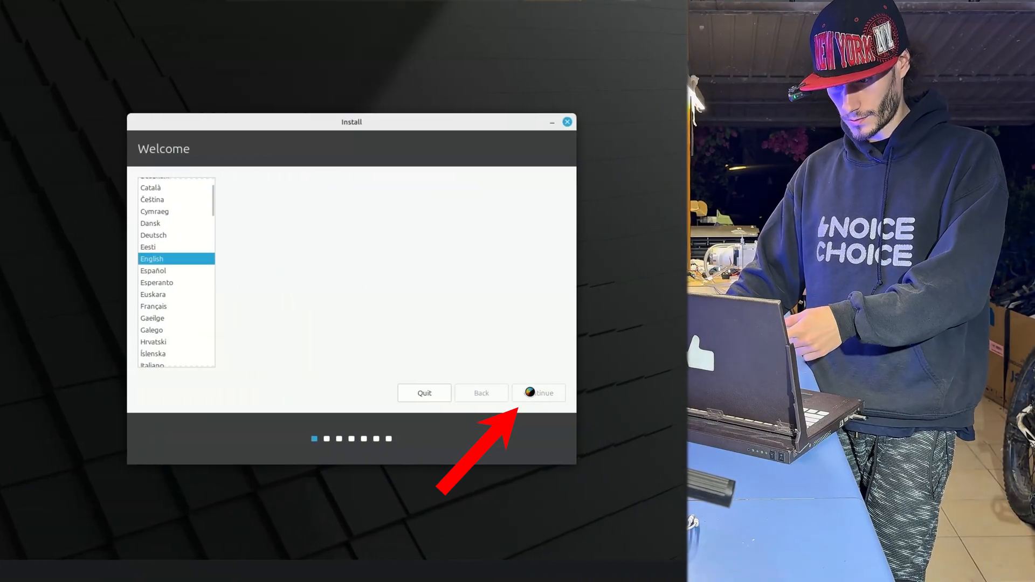
pyautogui.click(538, 392)
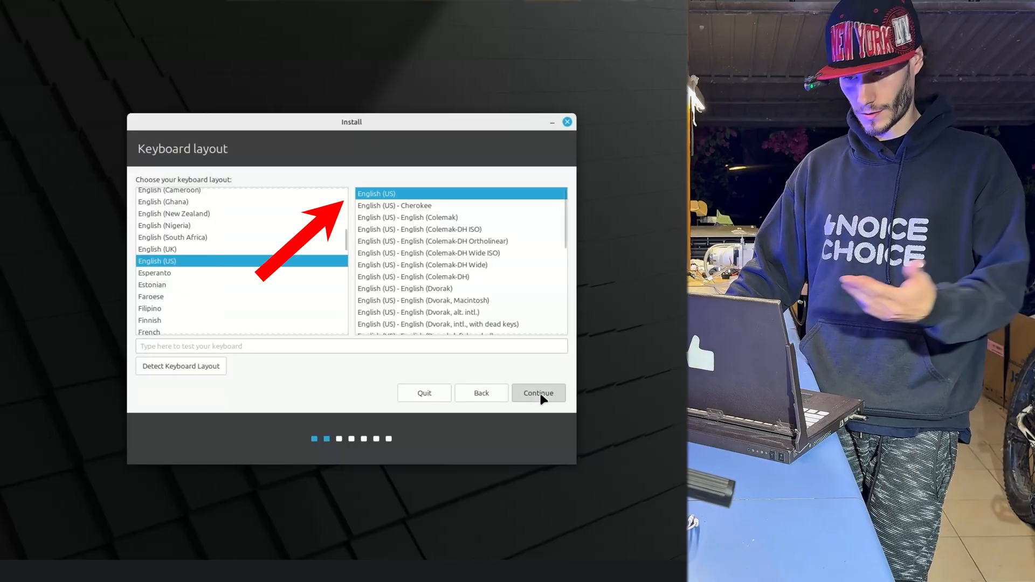
pyautogui.click(537, 392)
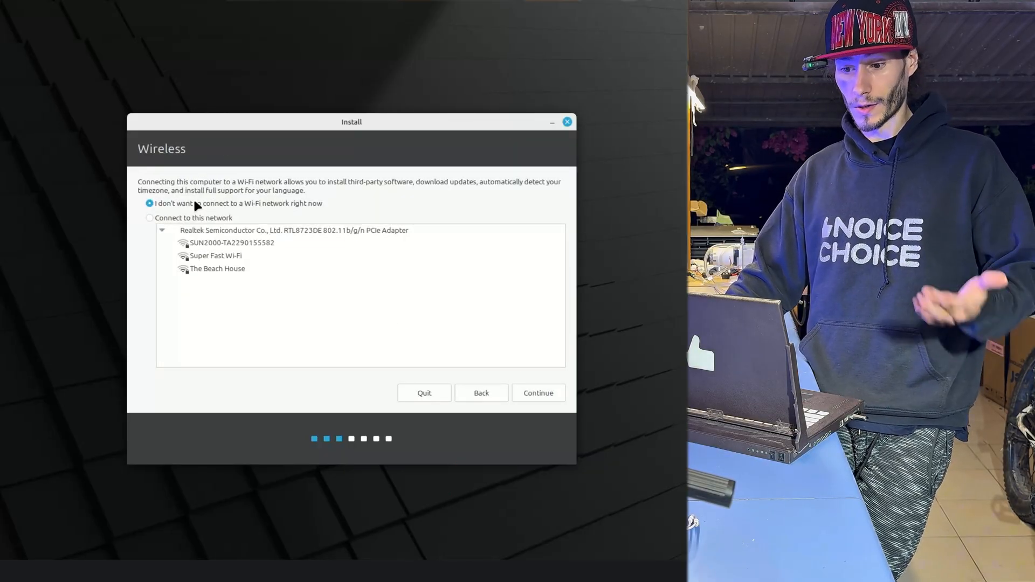
pyautogui.click(537, 392)
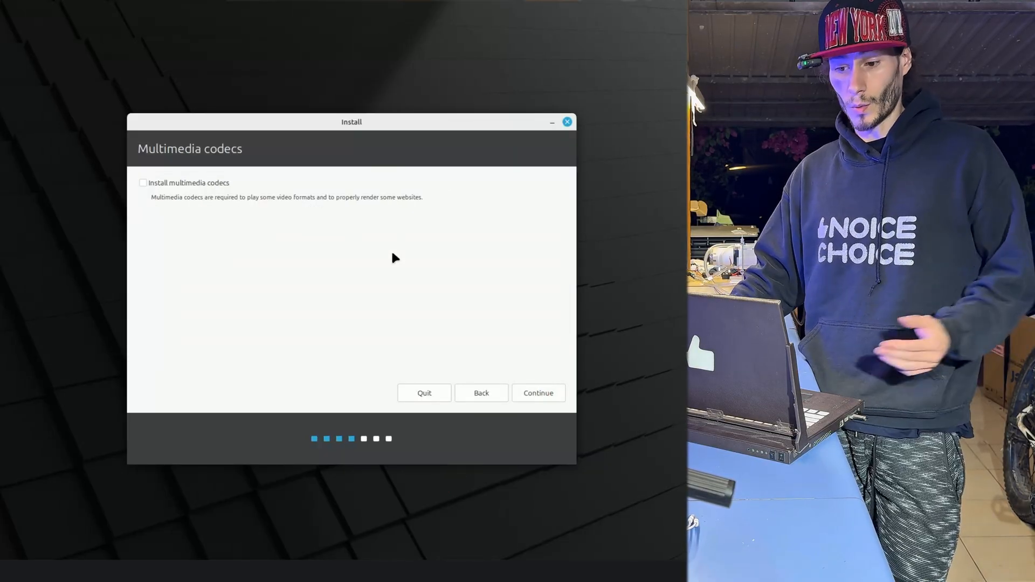
# - Tick Install multimedia codecs and choose 'Something else' as the installation type
pyautogui.click(143, 184)
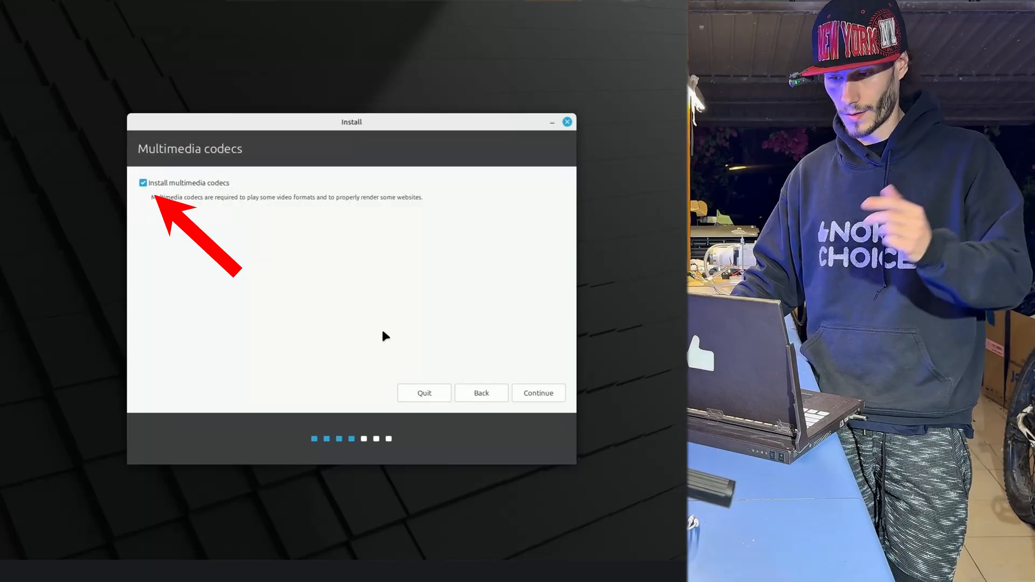
pyautogui.click(537, 393)
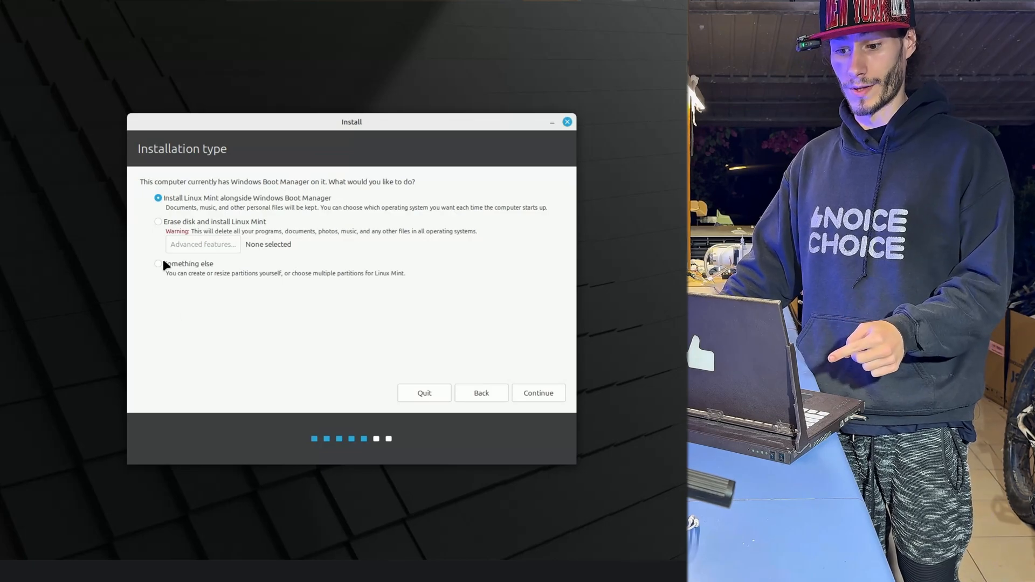
pyautogui.click(157, 263)
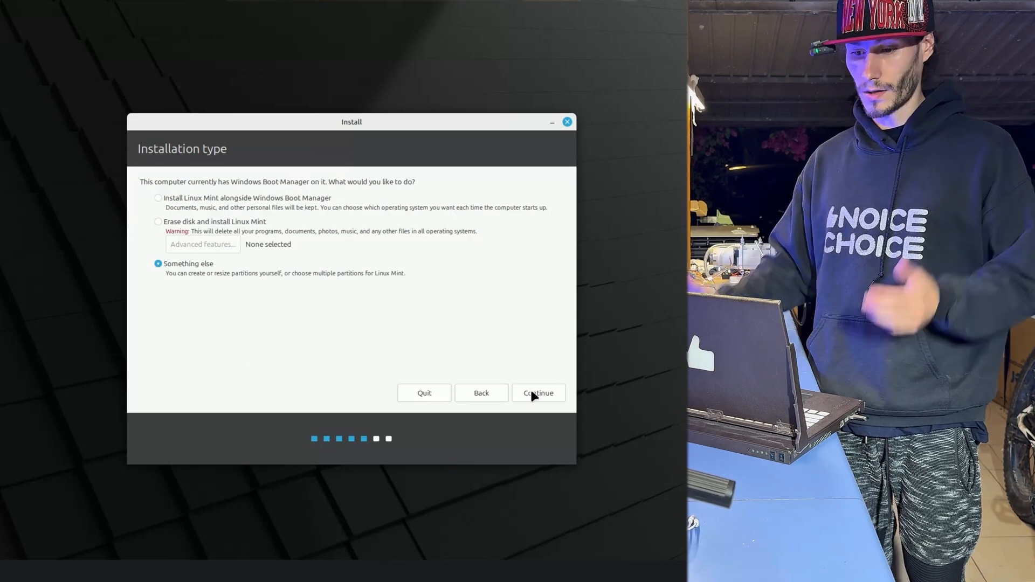
# - Set /dev/sda4 as a formatted Ext4 partition mounted at / and choose Install Now
pyautogui.click(537, 392)
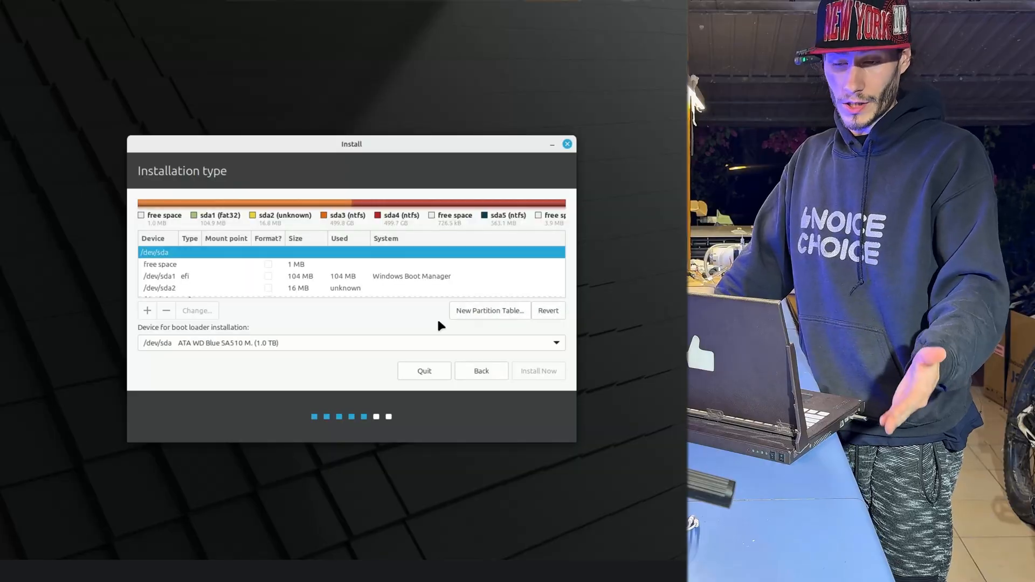
pyautogui.click(199, 277)
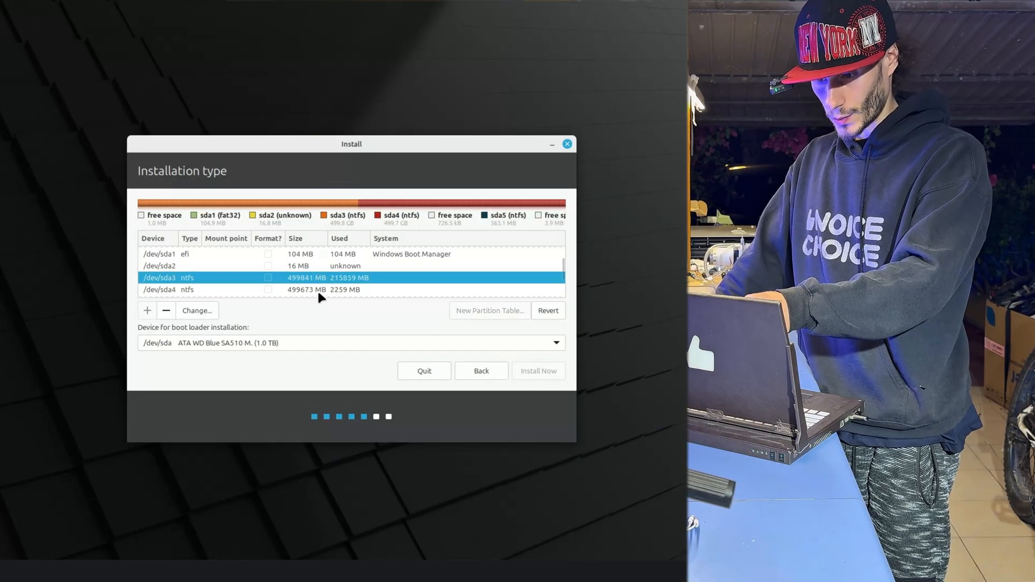
pyautogui.click(298, 289)
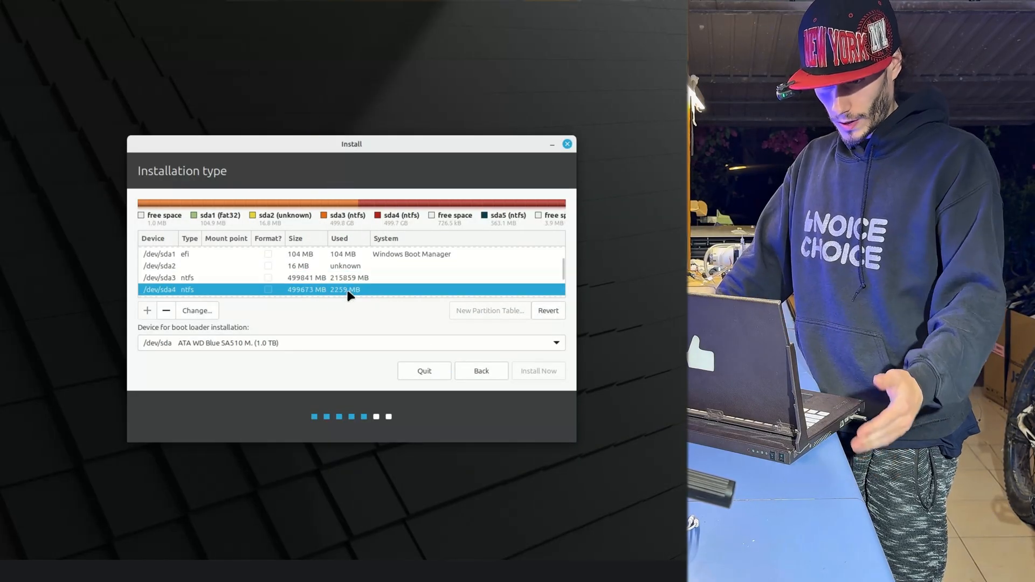
pyautogui.moveTo(297, 316)
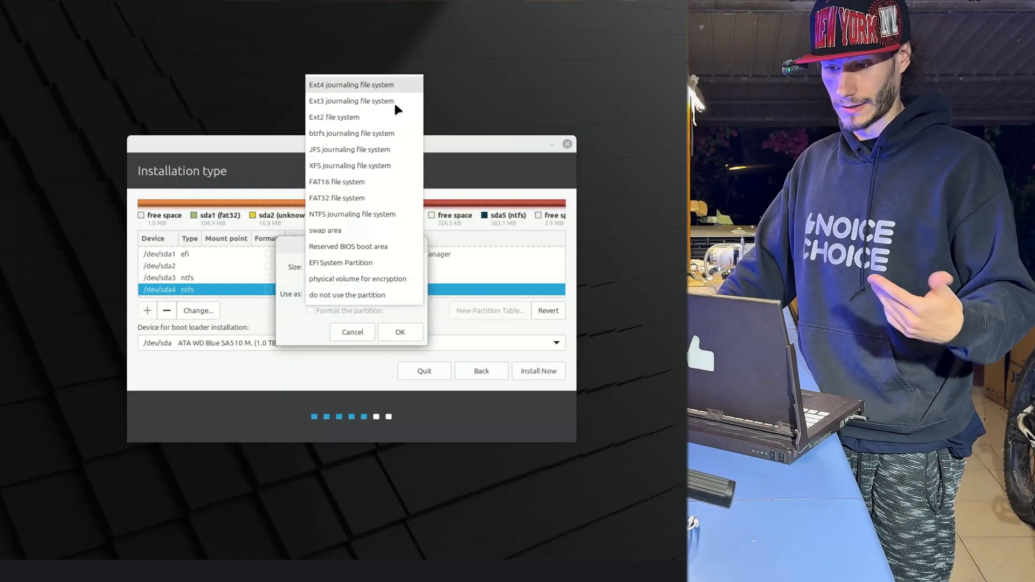
pyautogui.click(352, 84)
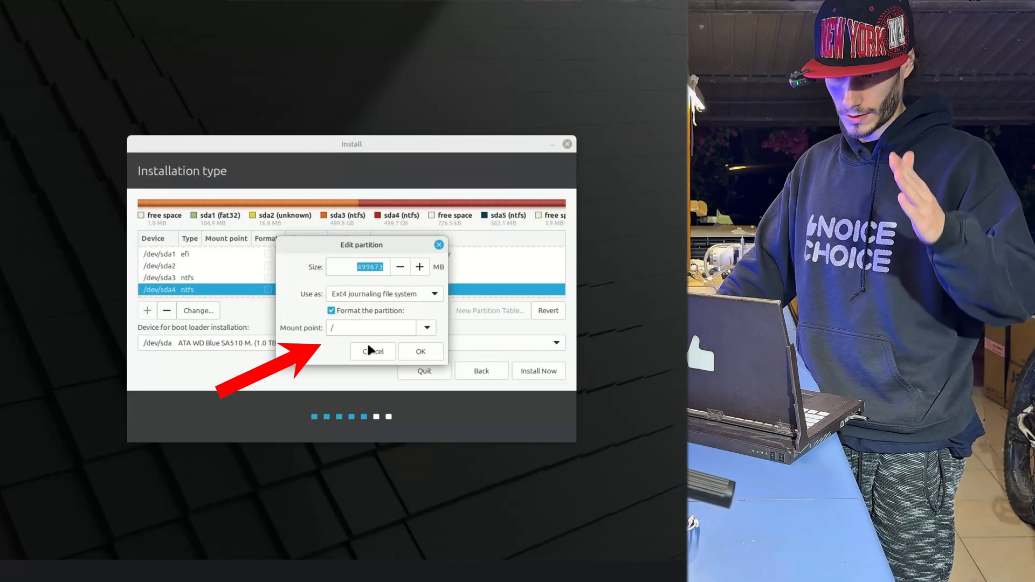
pyautogui.click(419, 350)
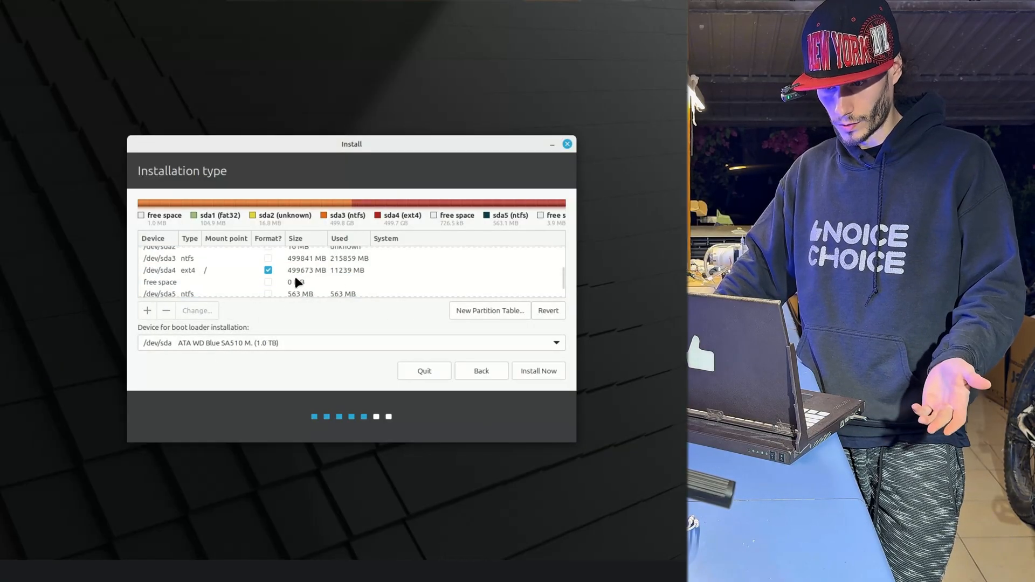
pyautogui.click(538, 370)
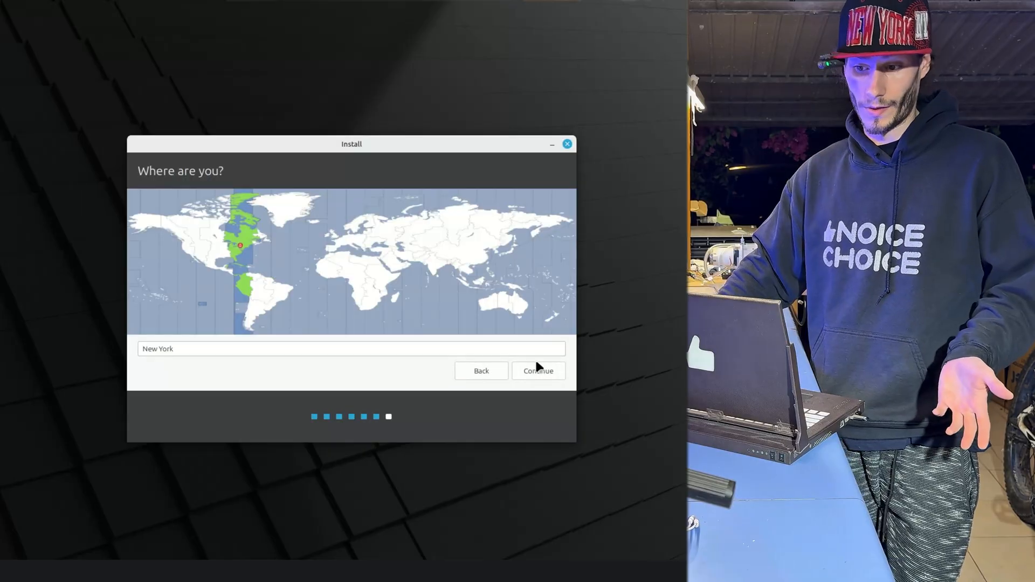
# - Keep New York as location and create user 'Inventors' with a password and automatic login
pyautogui.click(537, 370)
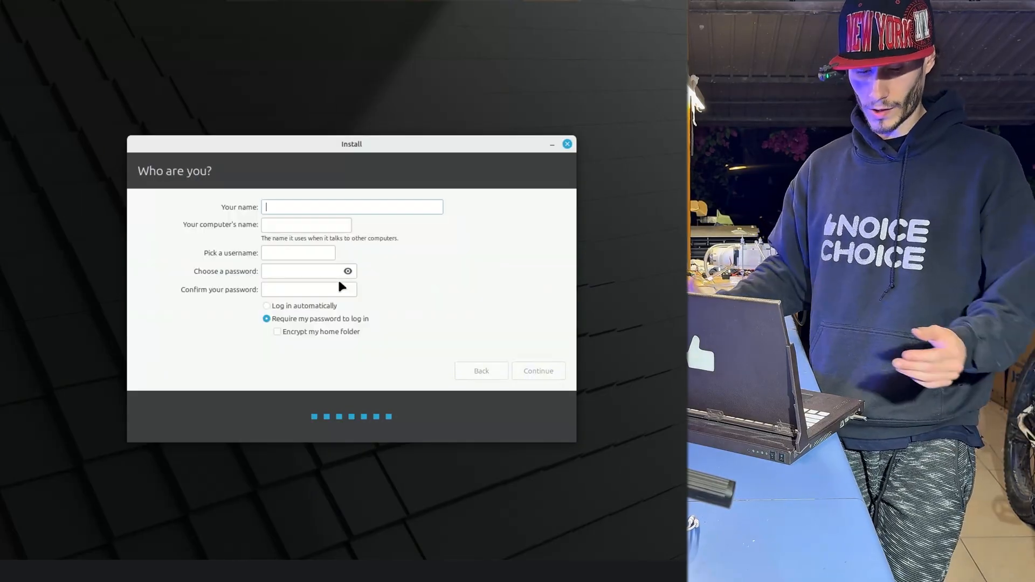
pyautogui.write('InventorsDen')
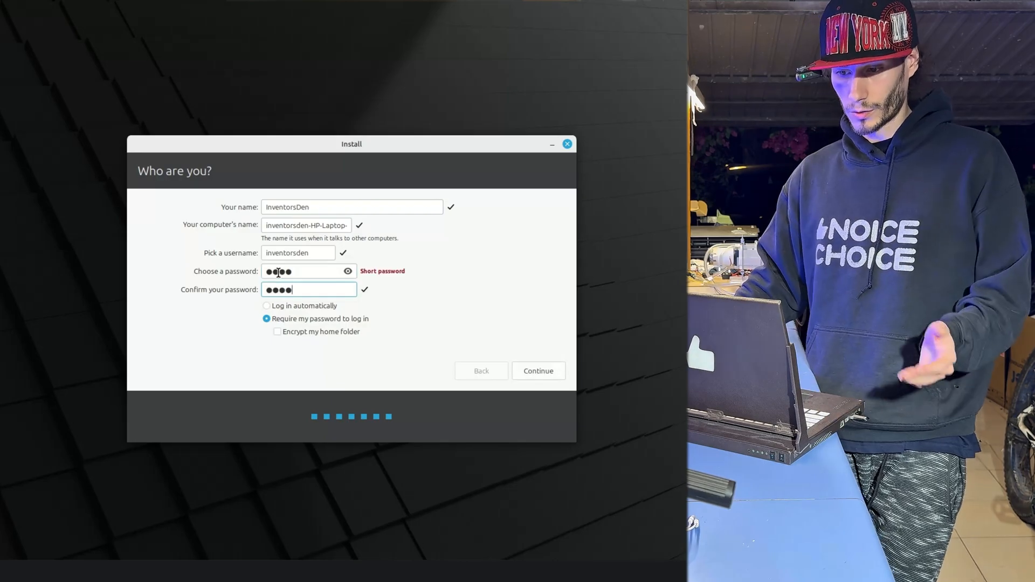
pyautogui.click(266, 305)
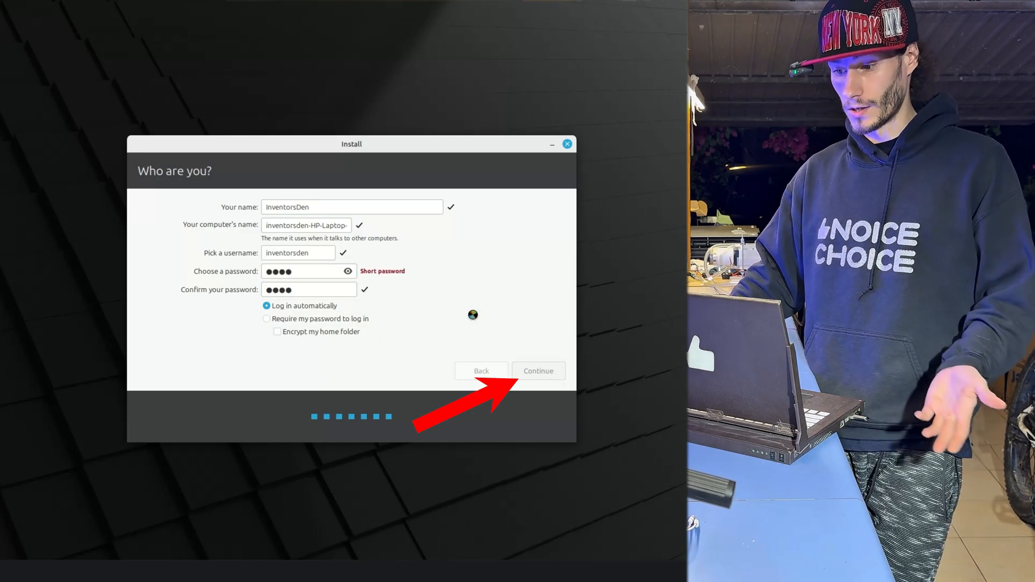
pyautogui.click(536, 369)
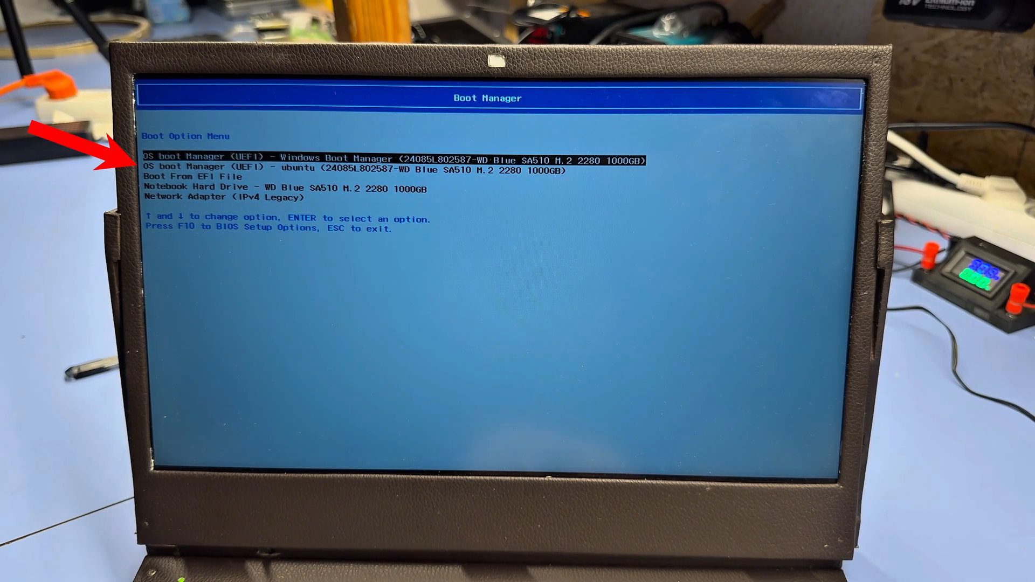
# - Select OS boot Manager (UEFI) - ubuntu in the HP boot menu instead of Windows
pyautogui.press('Down')
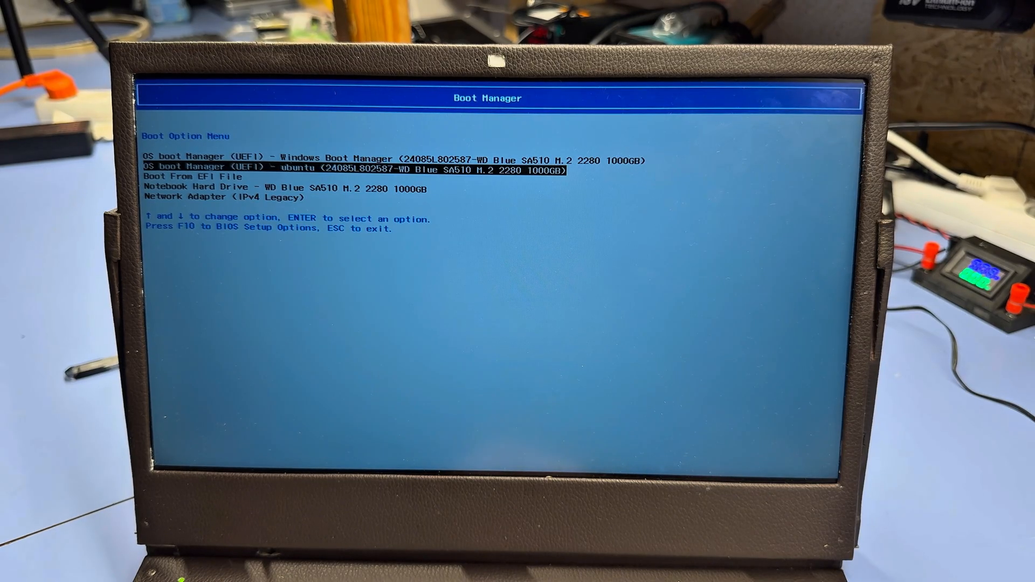